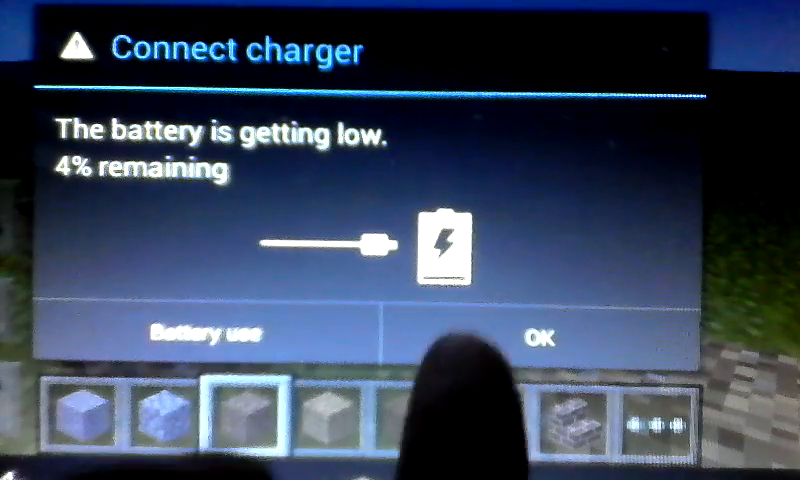
Step: Dismiss the low-battery warning covering the game screen
left_click(541, 335)
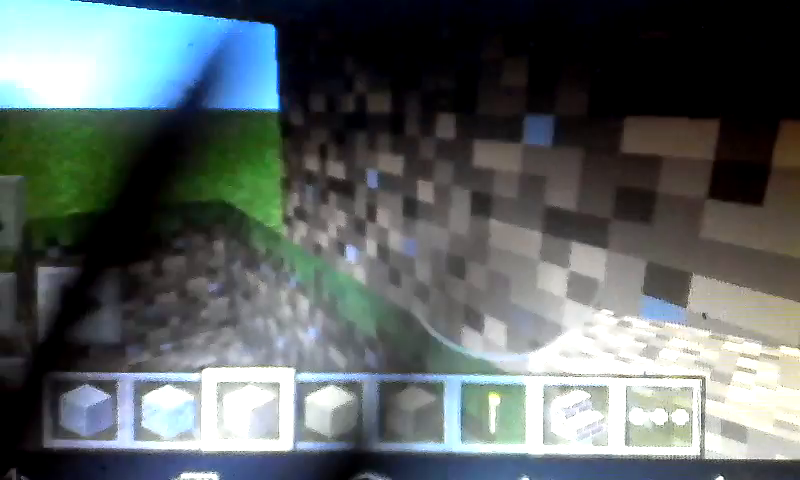
mouse_move(400, 240)
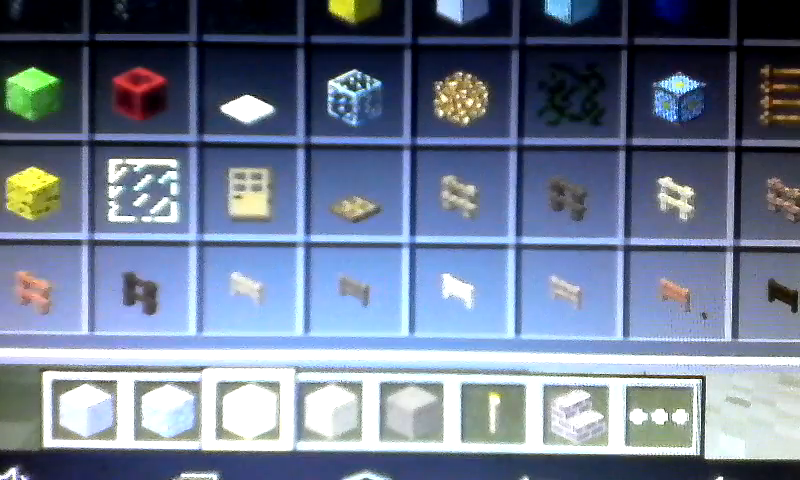
Step: Scroll the inventory past beds and chests to the flowers, mushrooms and leaf blocks
scroll("down", 3)
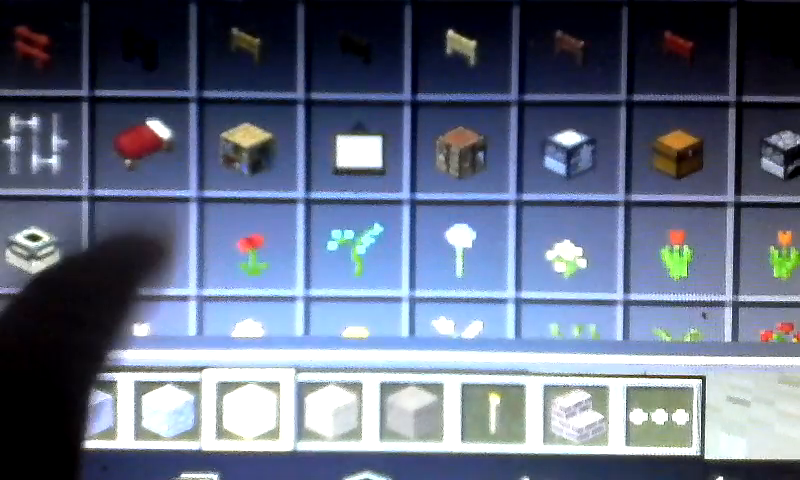
scroll("down", 3)
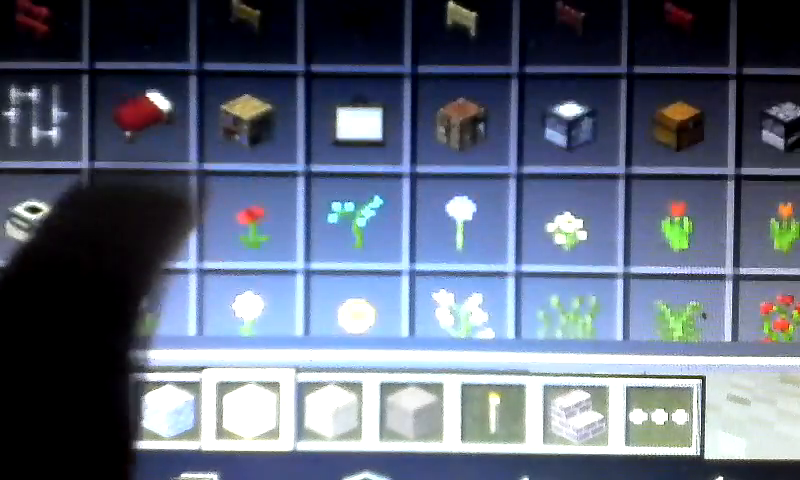
scroll("down", 3)
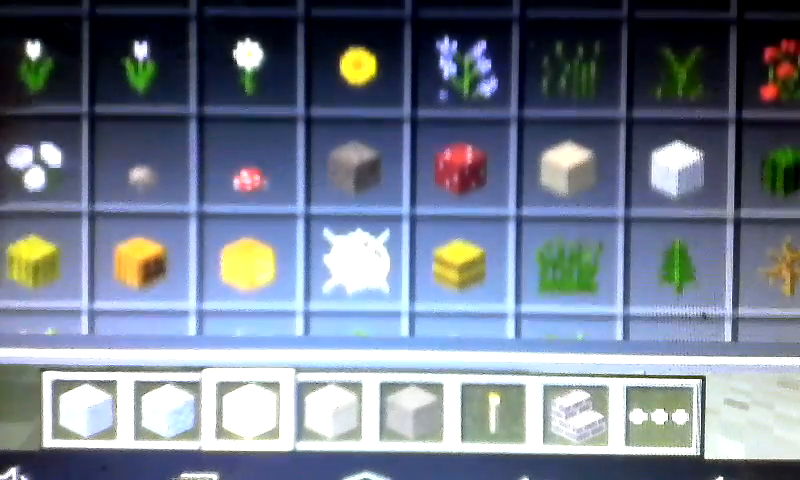